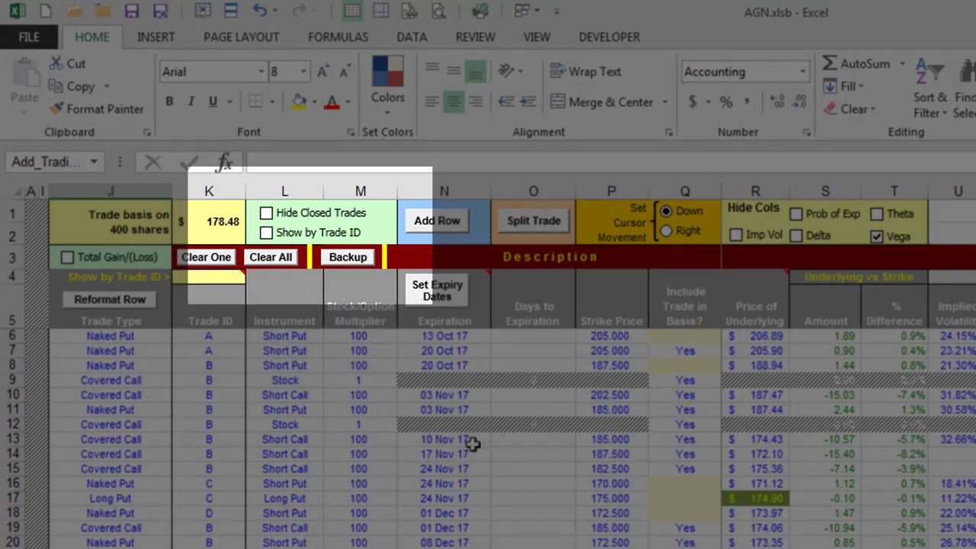
mouse_move(393, 491)
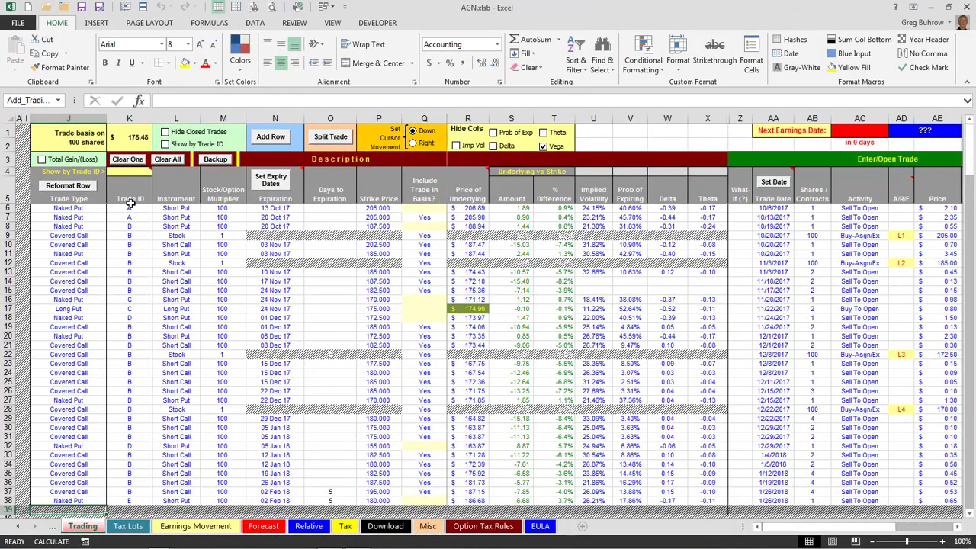
mouse_move(141, 314)
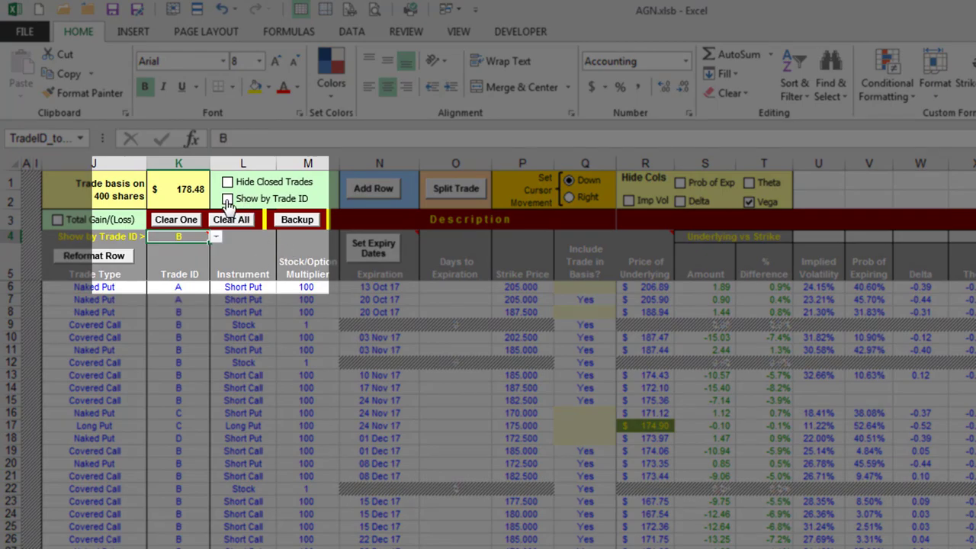
Step: Clear the Trade ID filter and scroll down to the per-Trade ID results table at row 43
click(227, 198)
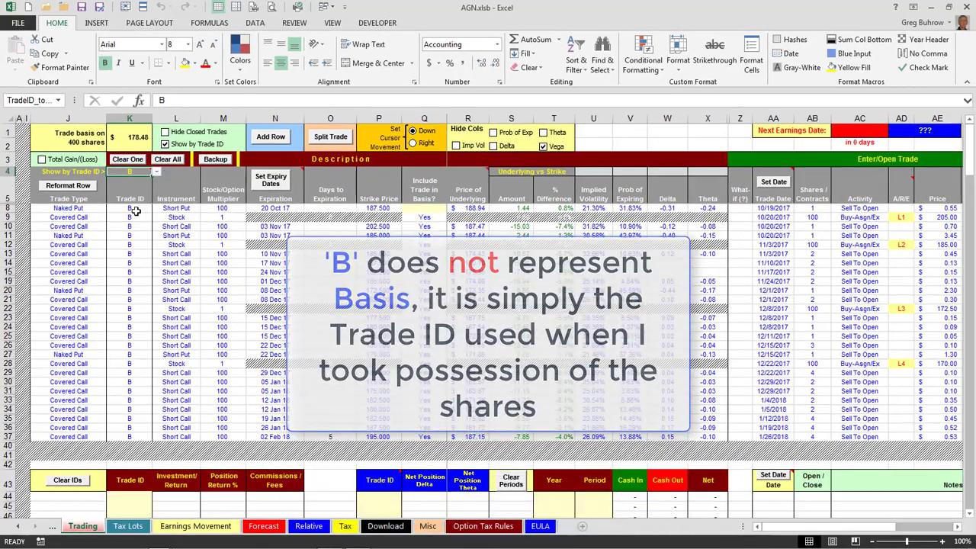
mouse_move(130, 439)
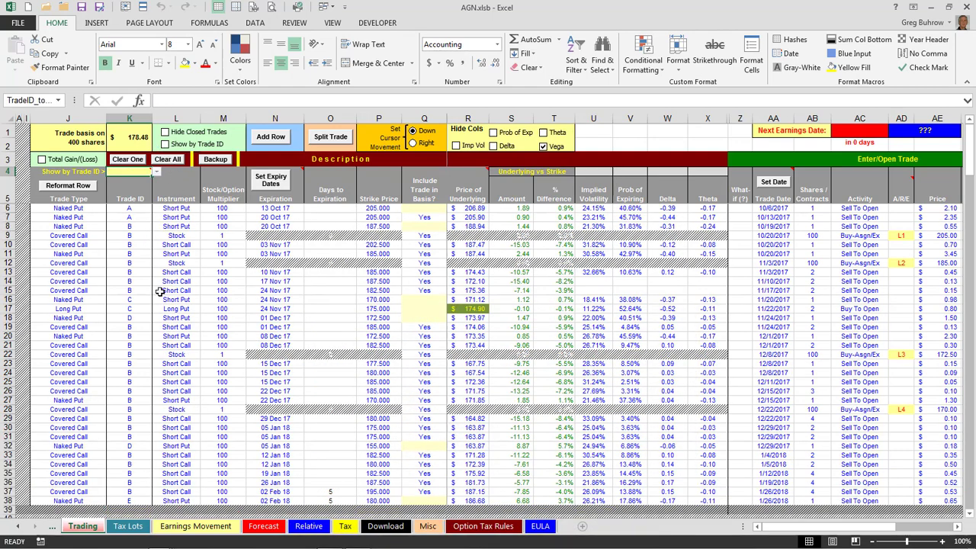
scroll(down, 3)
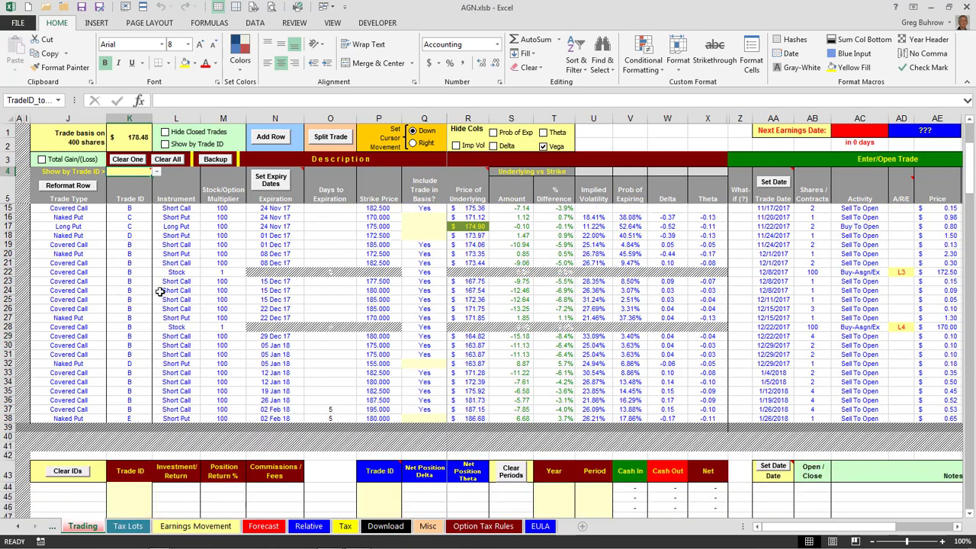
scroll(down, 3)
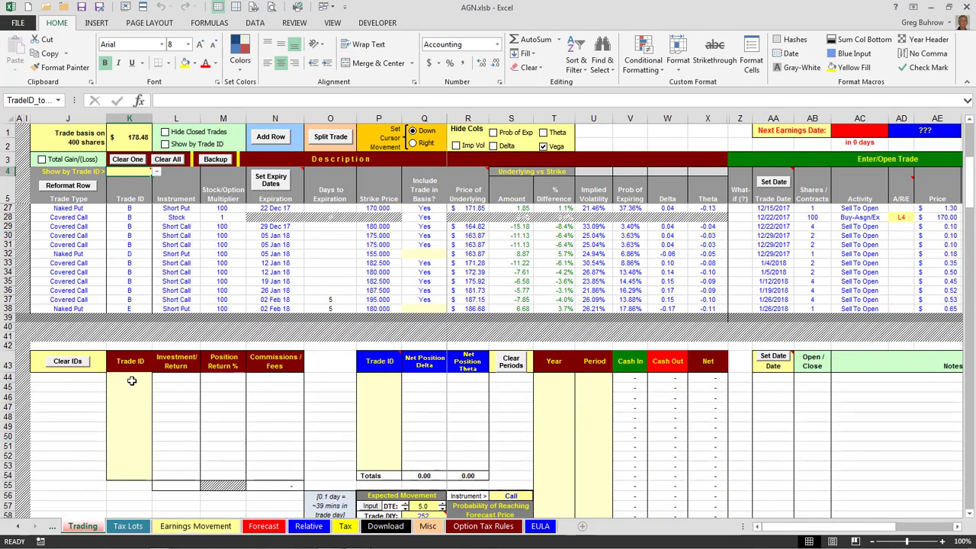
Step: Fill the results table's Trade ID column with A through E via the cell dropdowns in rows 44-48
click(156, 379)
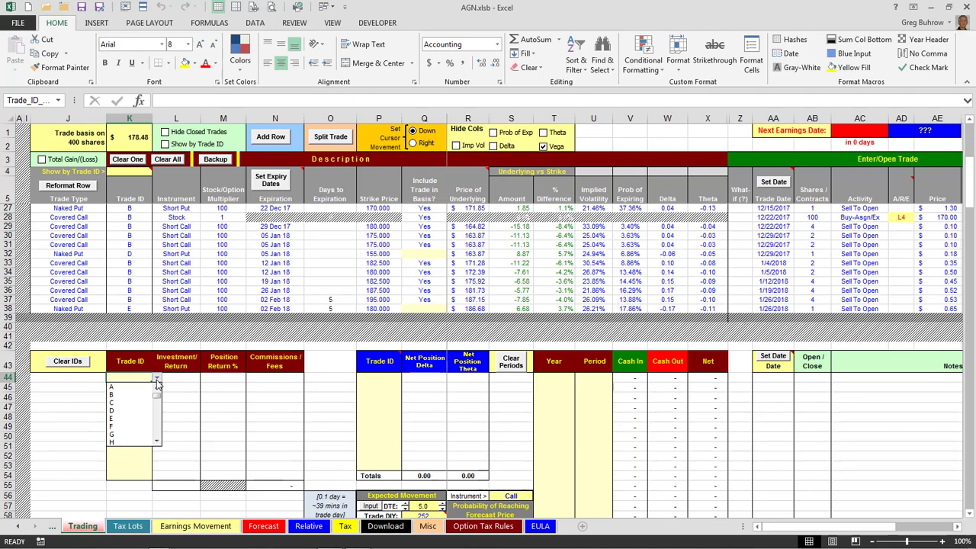
click(128, 388)
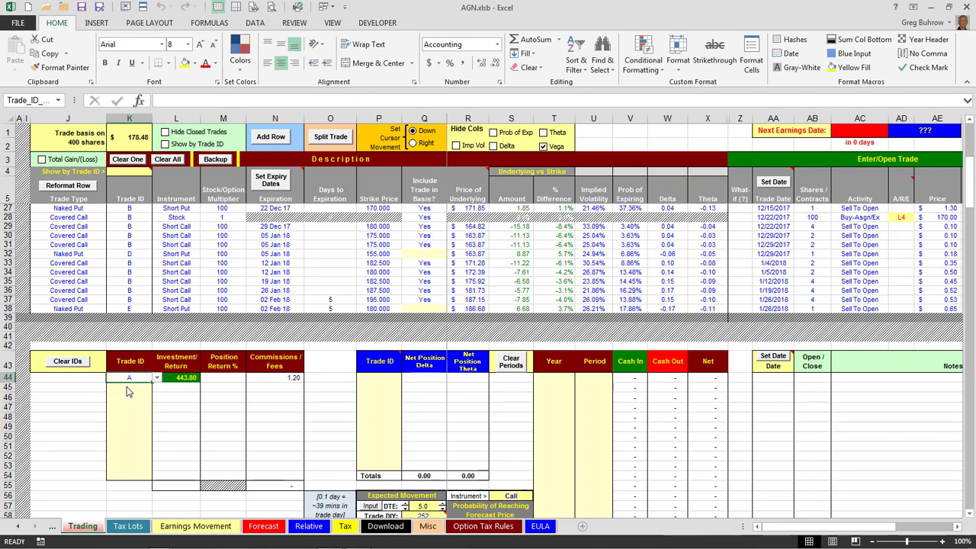
scroll(up, 3)
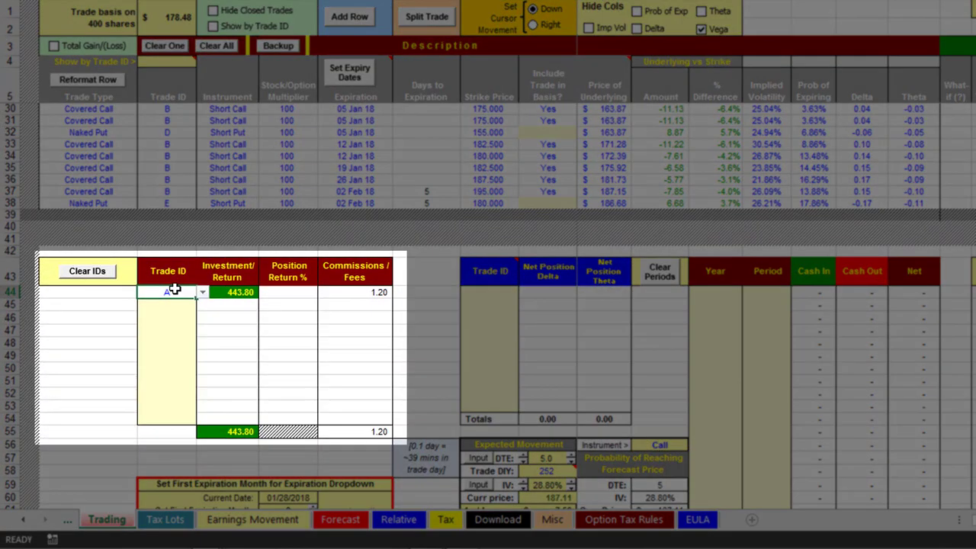
click(167, 305)
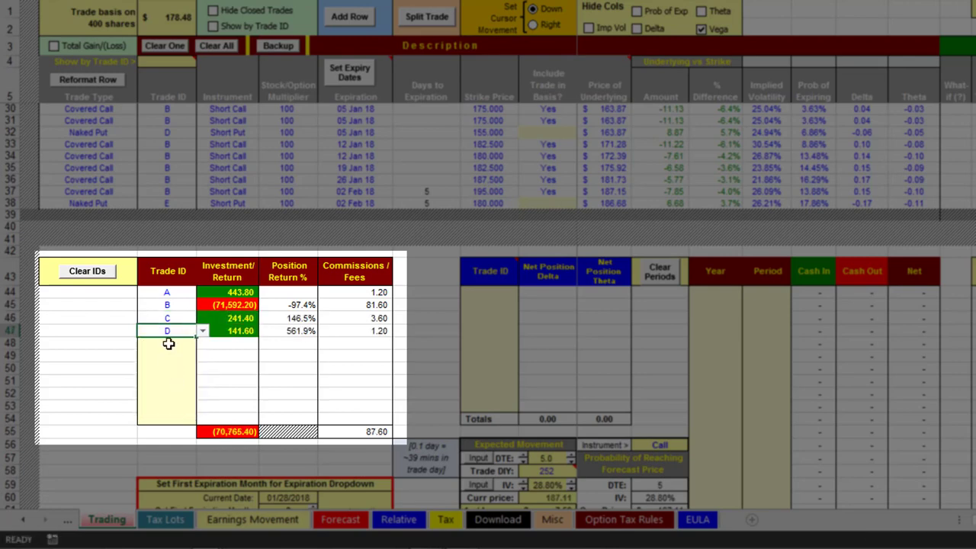
click(201, 342)
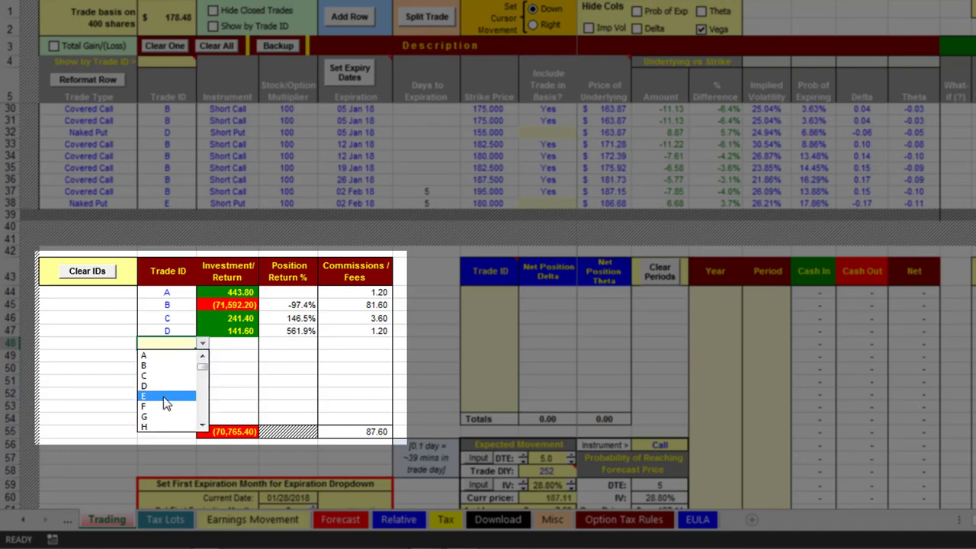
click(143, 396)
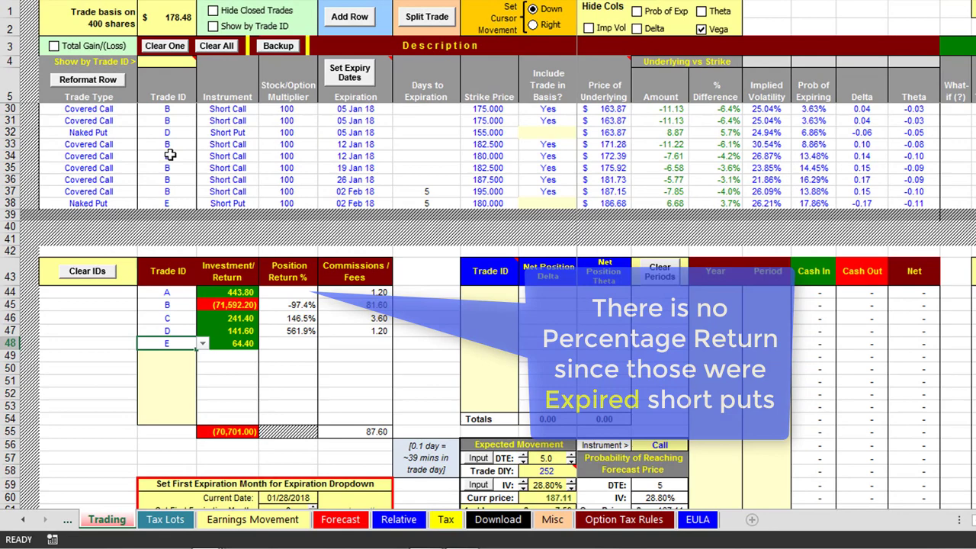
mouse_move(161, 204)
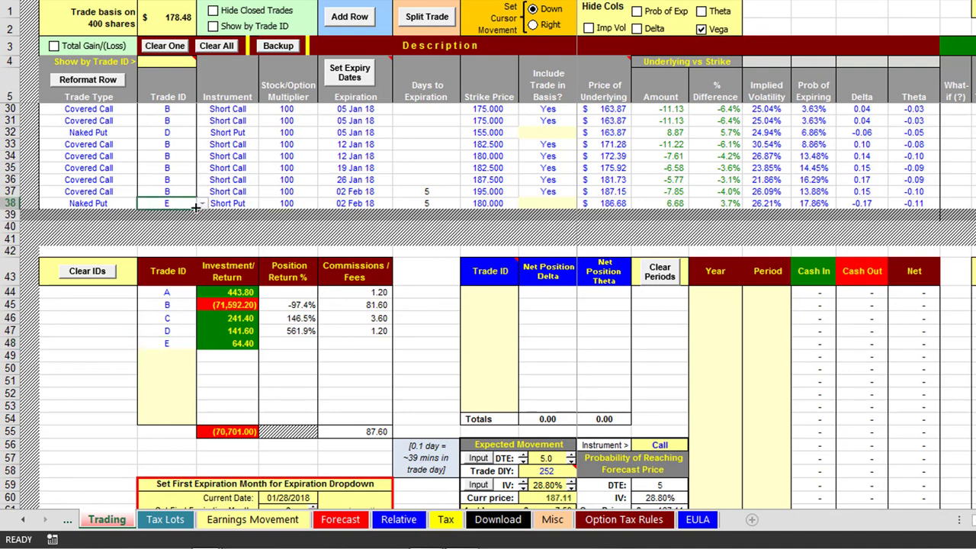
Step: Reassign the last Naked Put trade from Trade ID E to B in cell K38
click(201, 205)
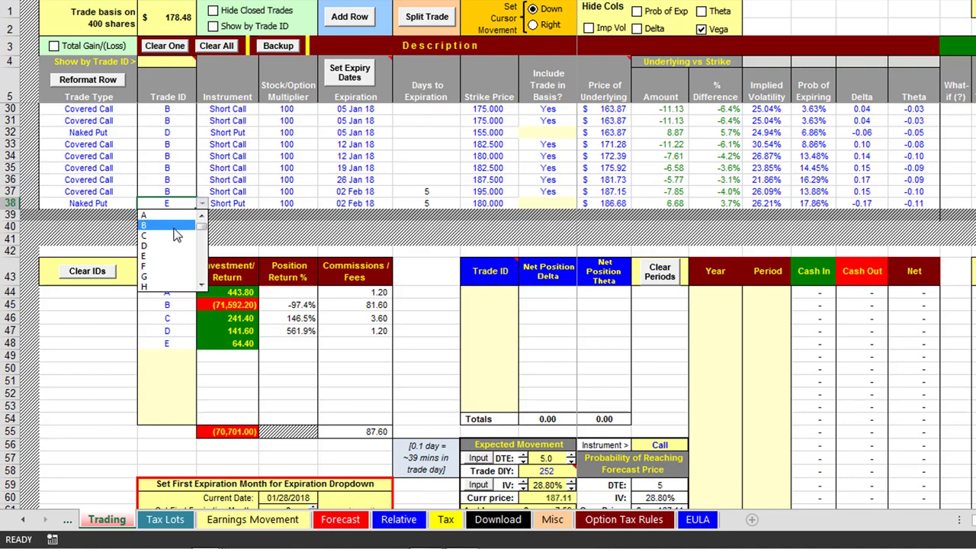
click(166, 226)
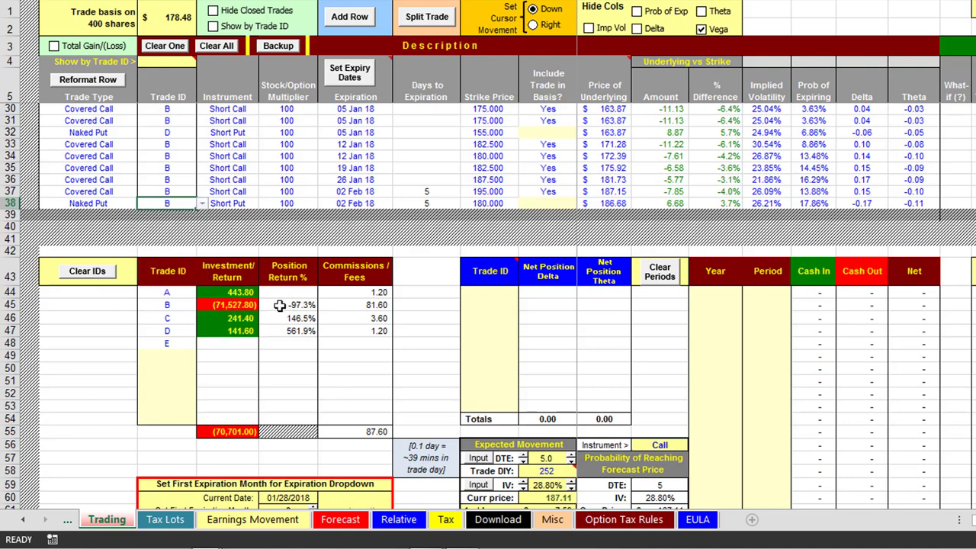
mouse_move(531, 268)
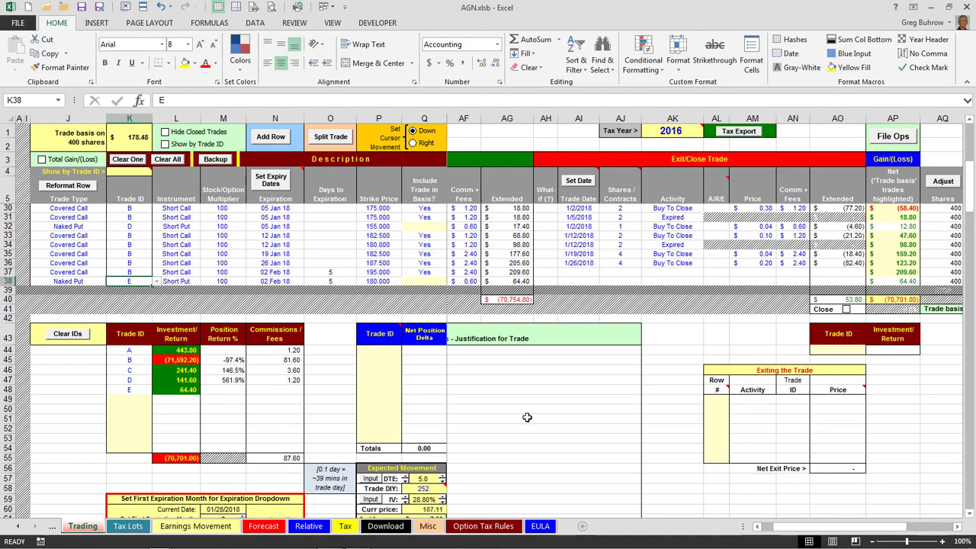
Step: Enter the what-if Sell-Asgn/Ex close at 187 with a 3.75 commission so the gain recalculates
scroll(up, 3)
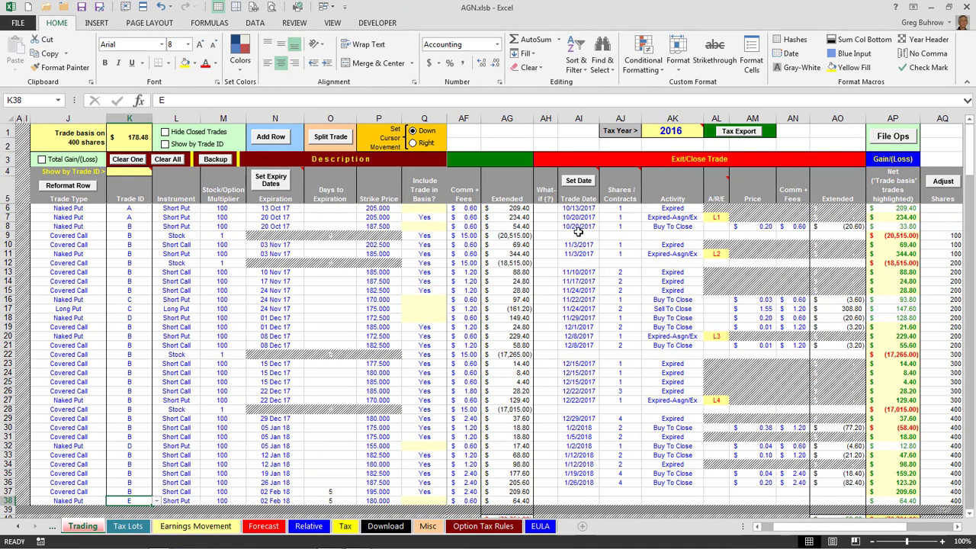
mouse_move(517, 256)
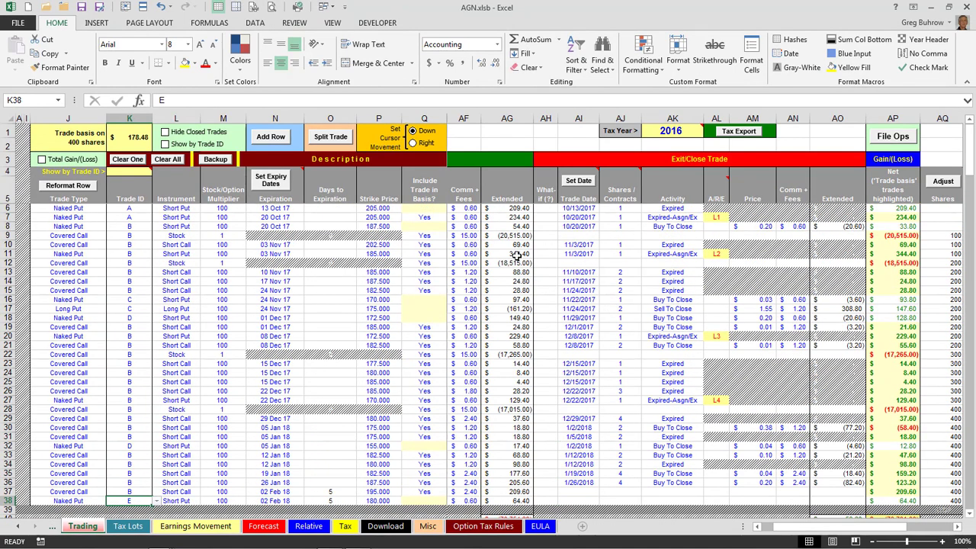
mouse_move(546, 237)
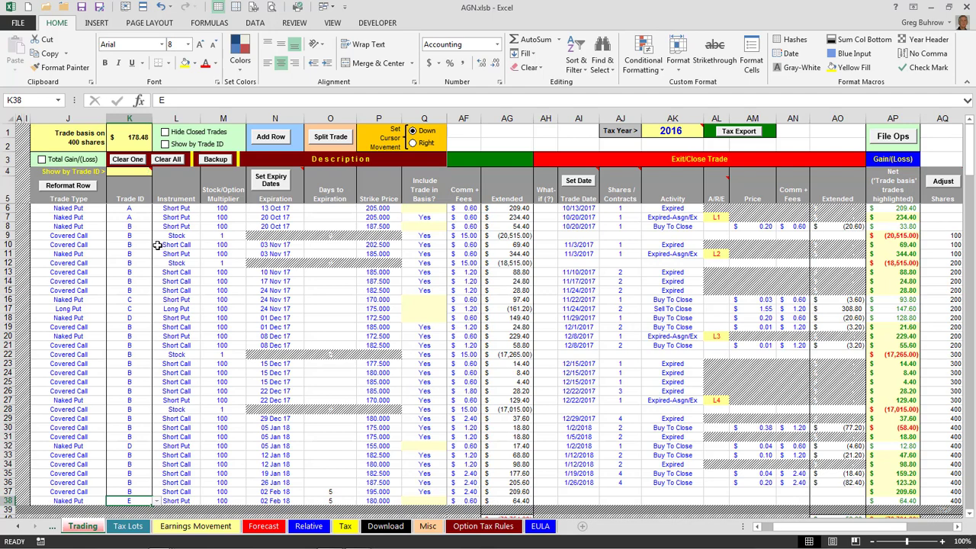
mouse_move(549, 235)
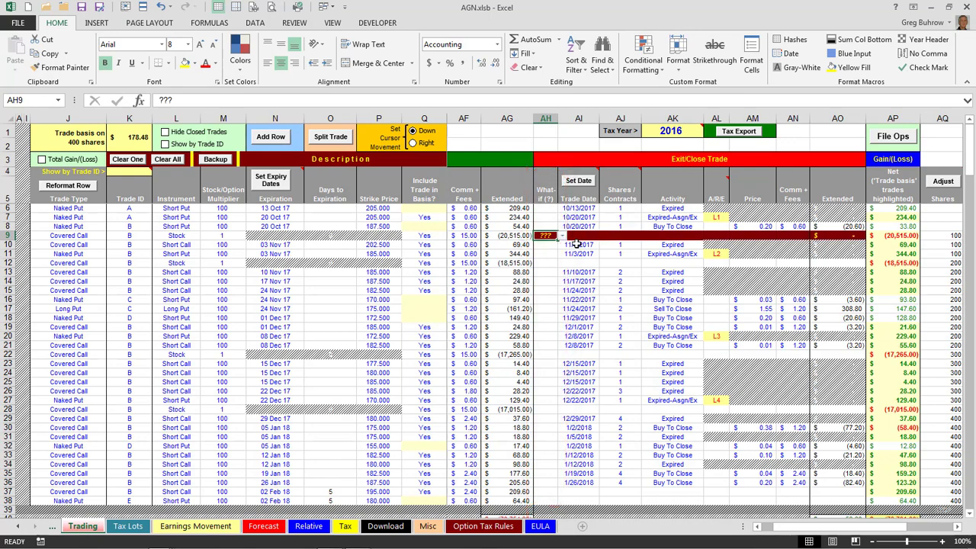
text(100)
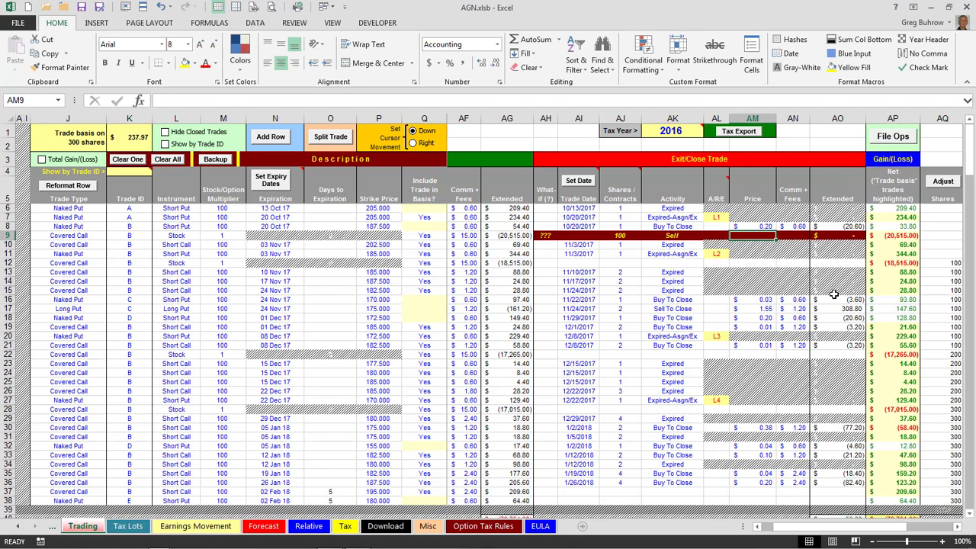
text(187.00)
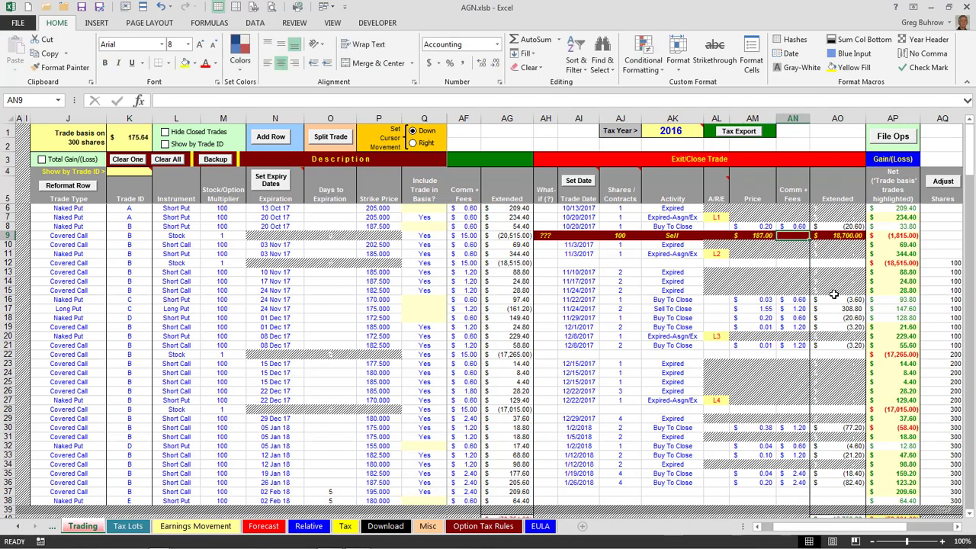
mouse_move(738, 235)
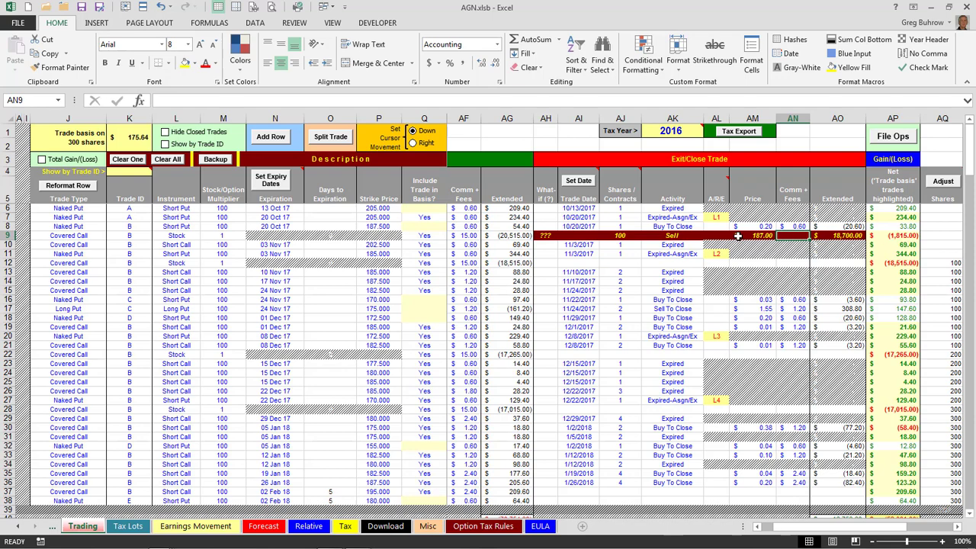
mouse_move(547, 241)
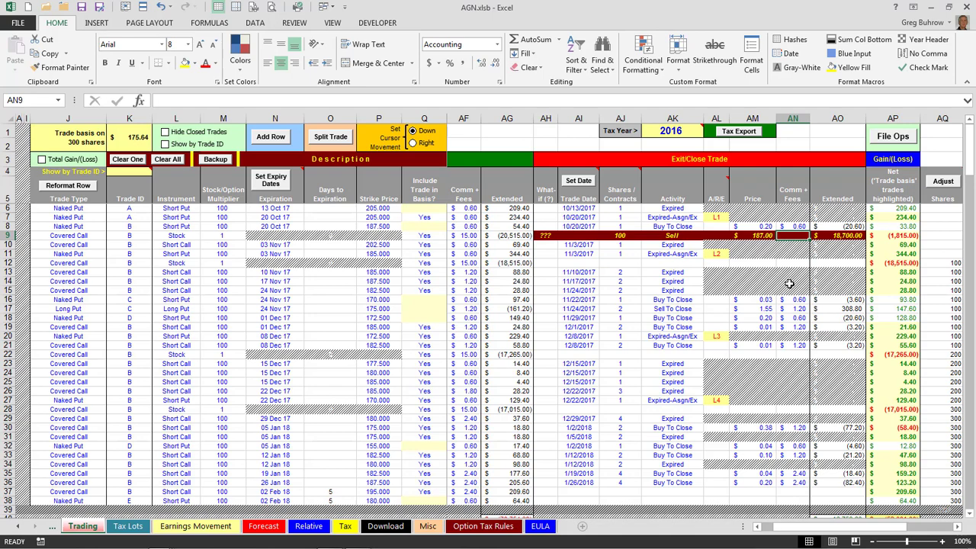
text(3.75)
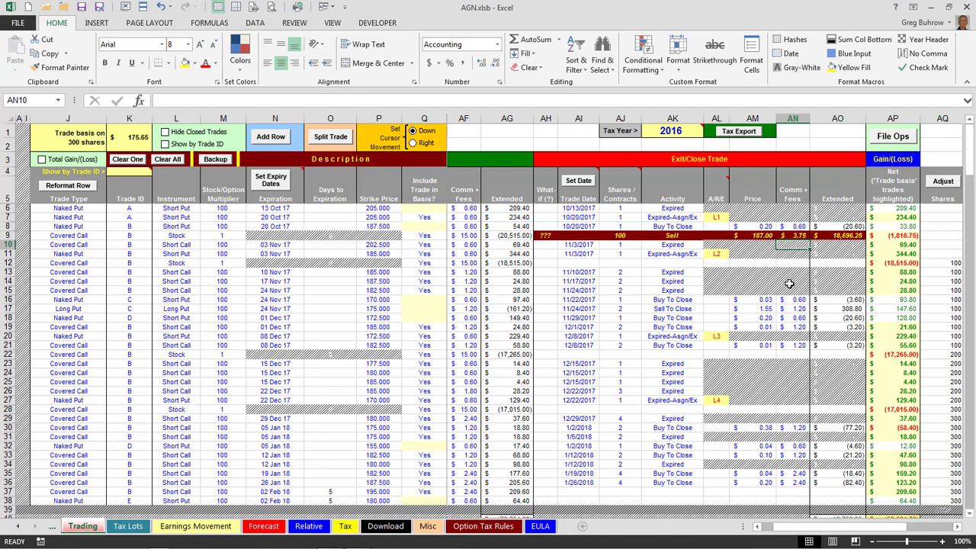
mouse_move(549, 324)
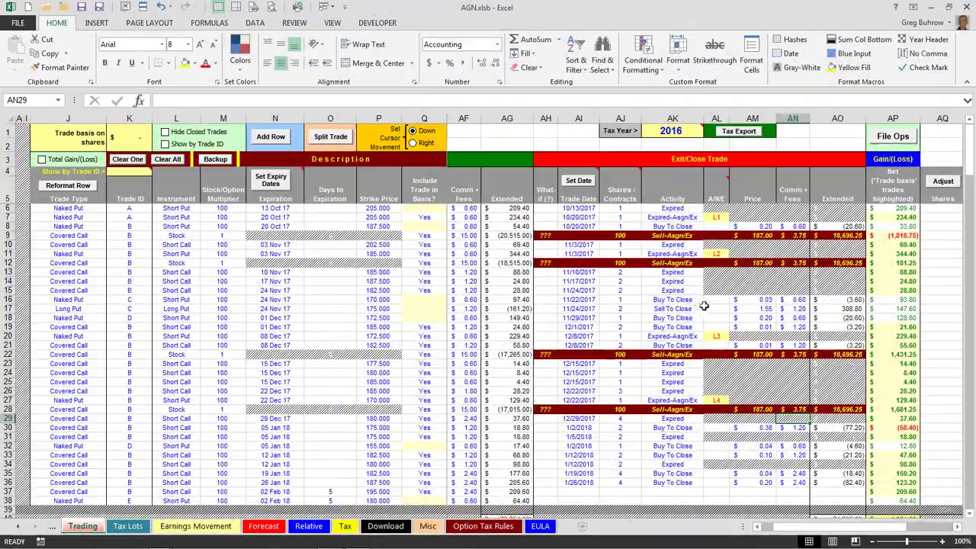
mouse_move(808, 247)
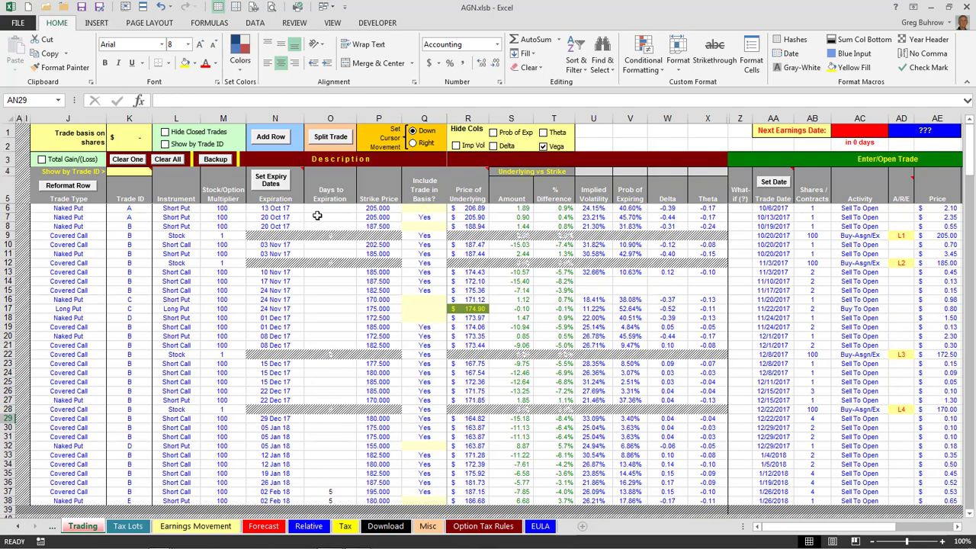
Step: Scroll across the trading sheet before switching to Option Traders Template.xlsx
scroll(down, 3)
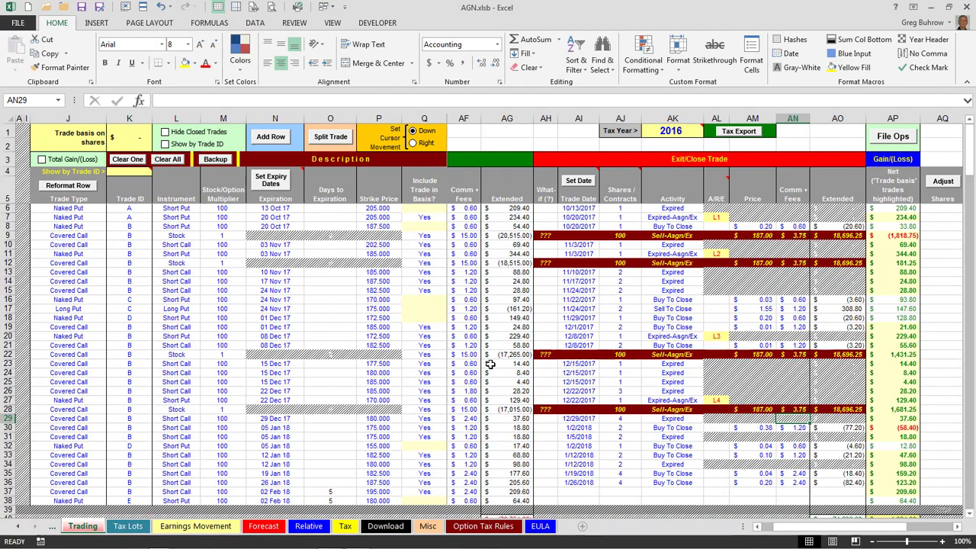
mouse_move(546, 183)
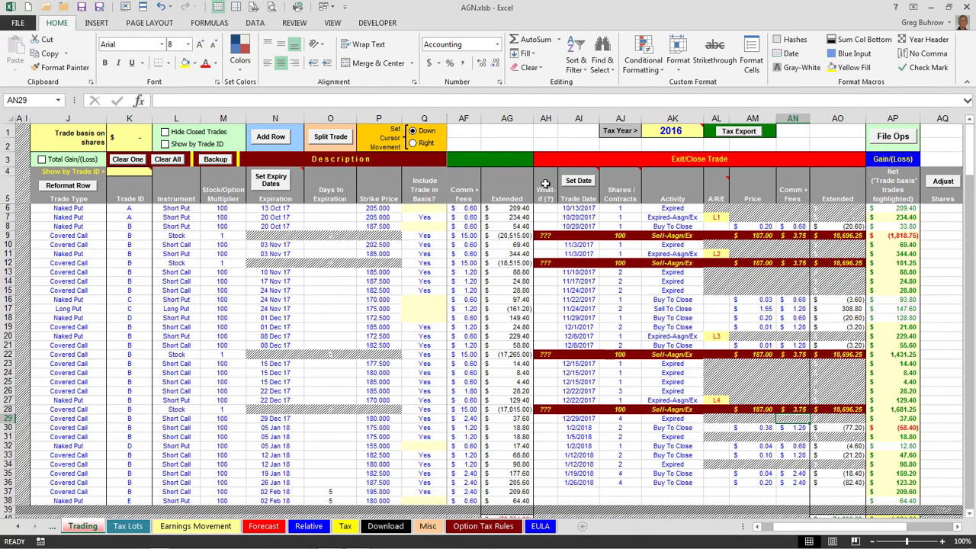
mouse_move(634, 165)
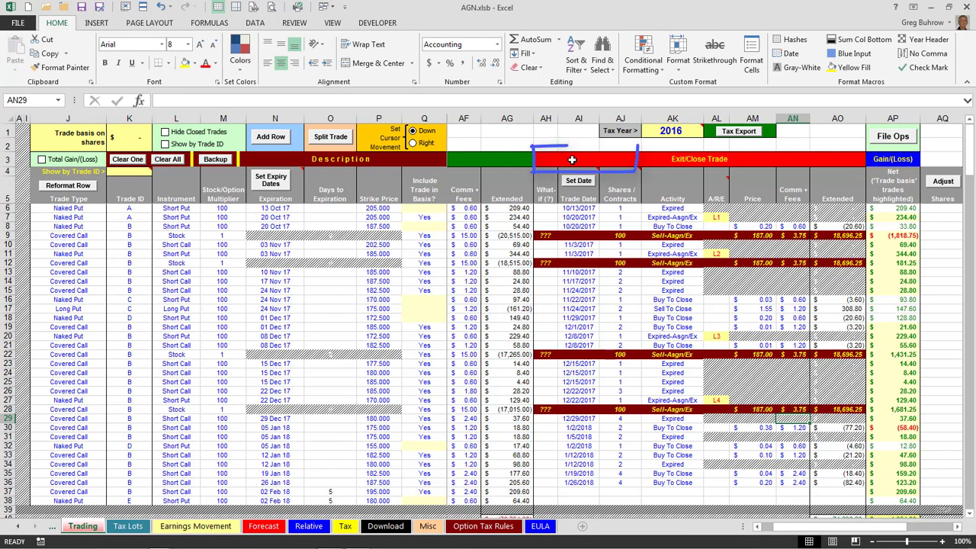
scroll(right, 3)
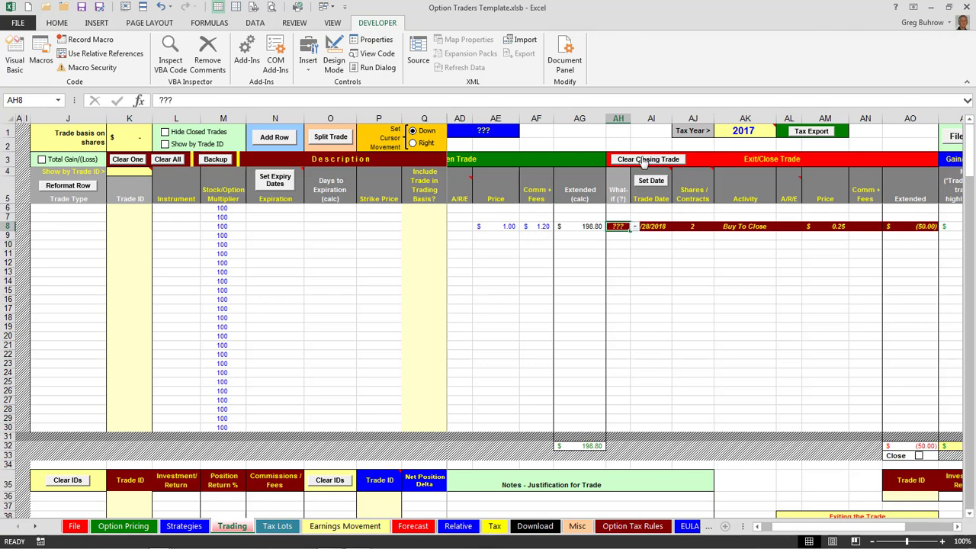
Step: Clear the what-if closing trade, confirming the clear and the Position Cursor prompt
click(648, 159)
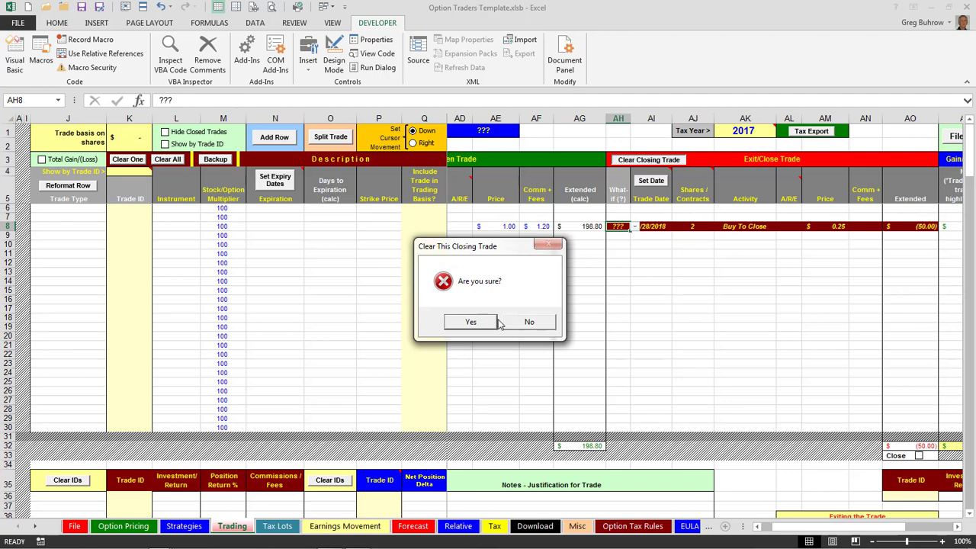
click(470, 320)
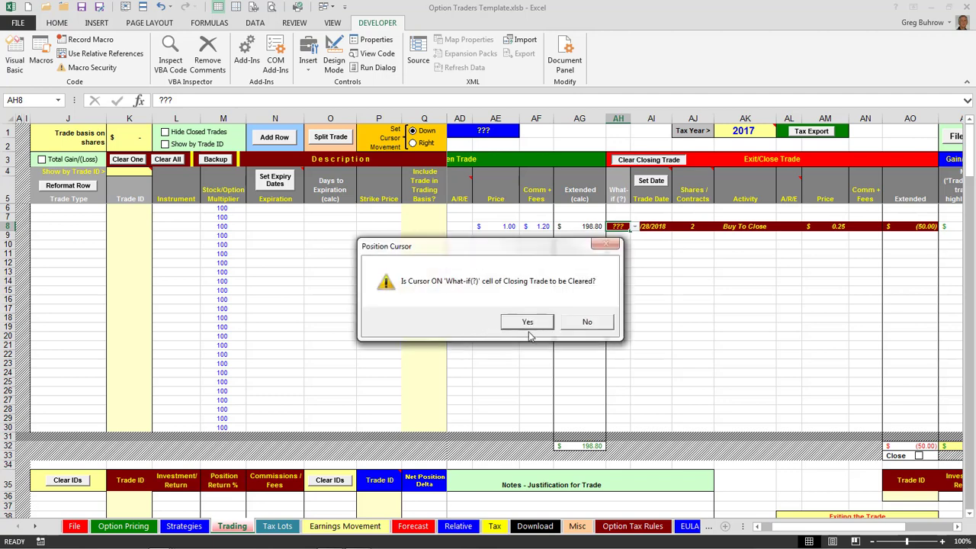
mouse_move(552, 299)
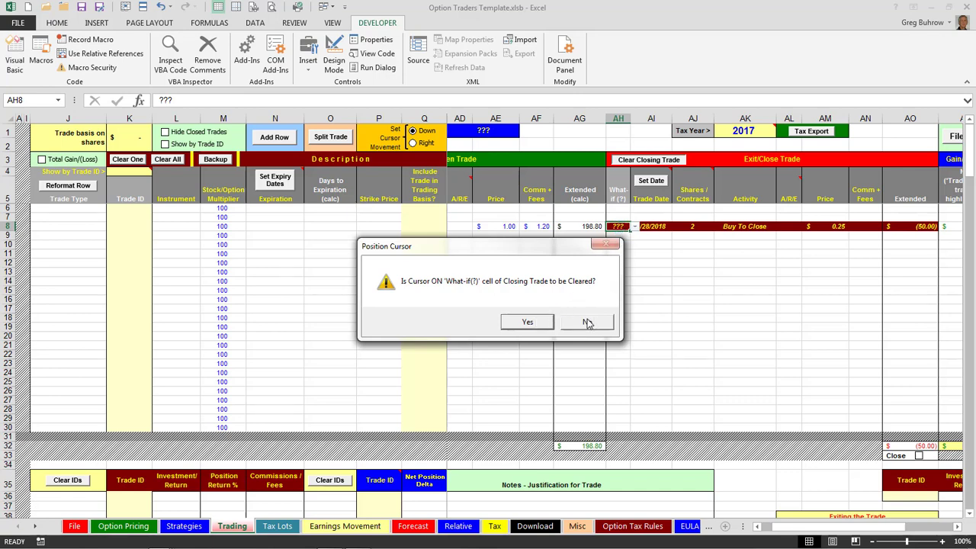
click(586, 320)
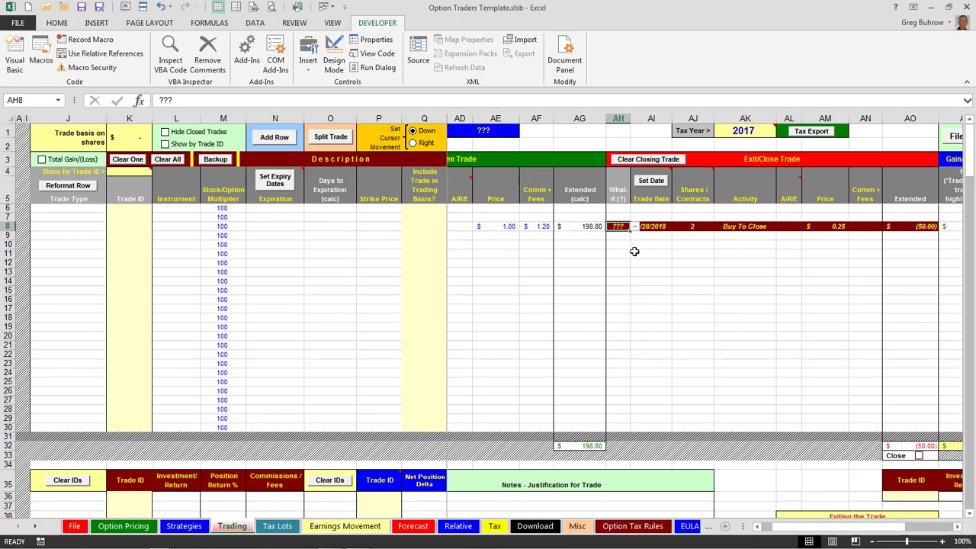
click(646, 158)
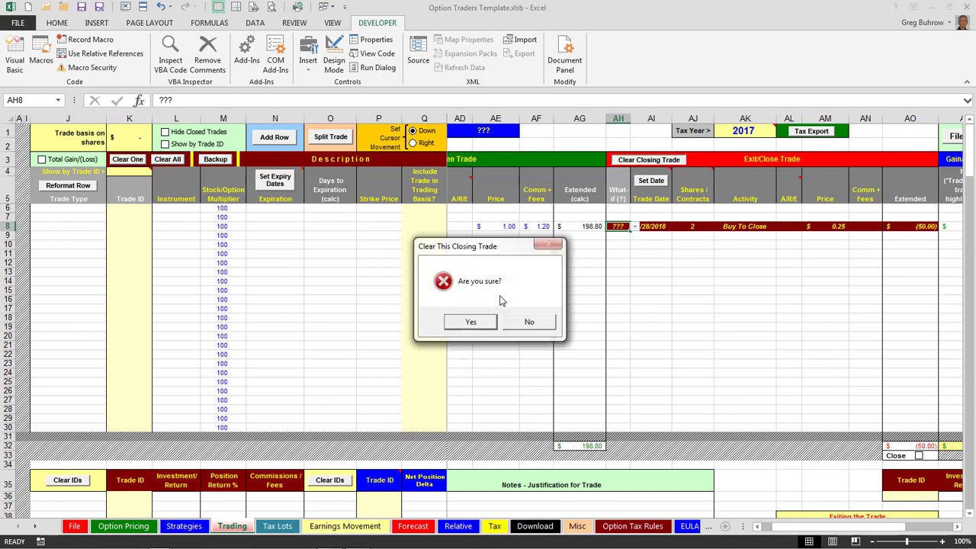
click(470, 320)
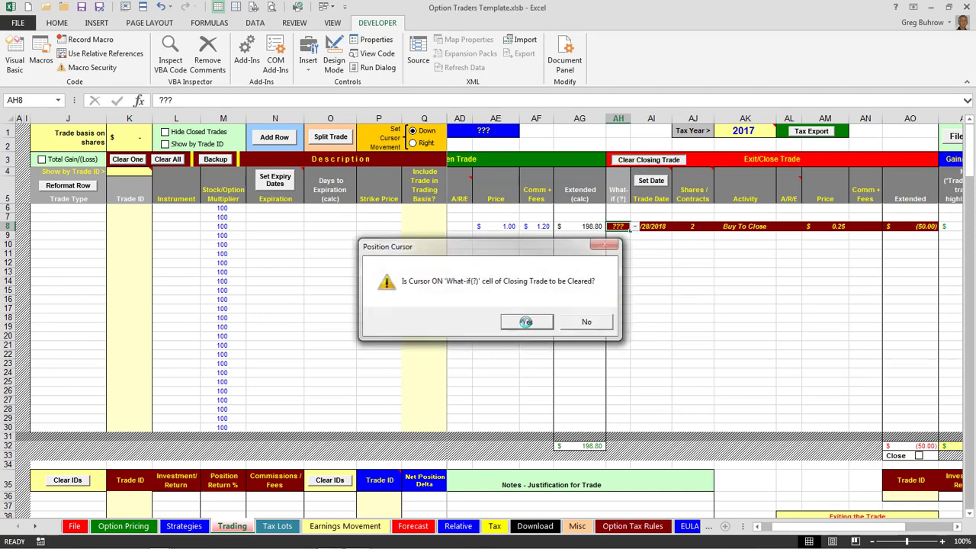
click(526, 320)
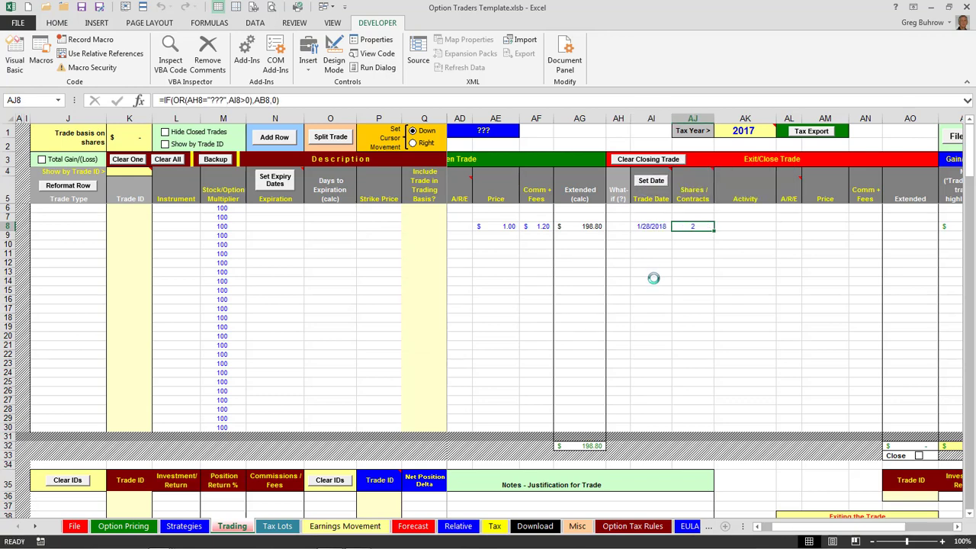
Step: Set the closing trade's Activity in AK8 to Buy To Close and enter a 0.05 price
click(744, 225)
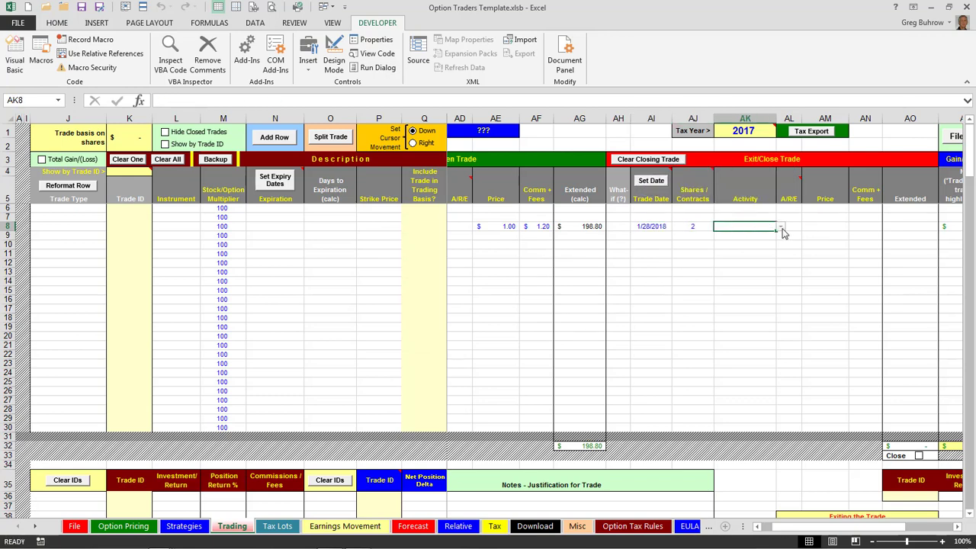
click(779, 225)
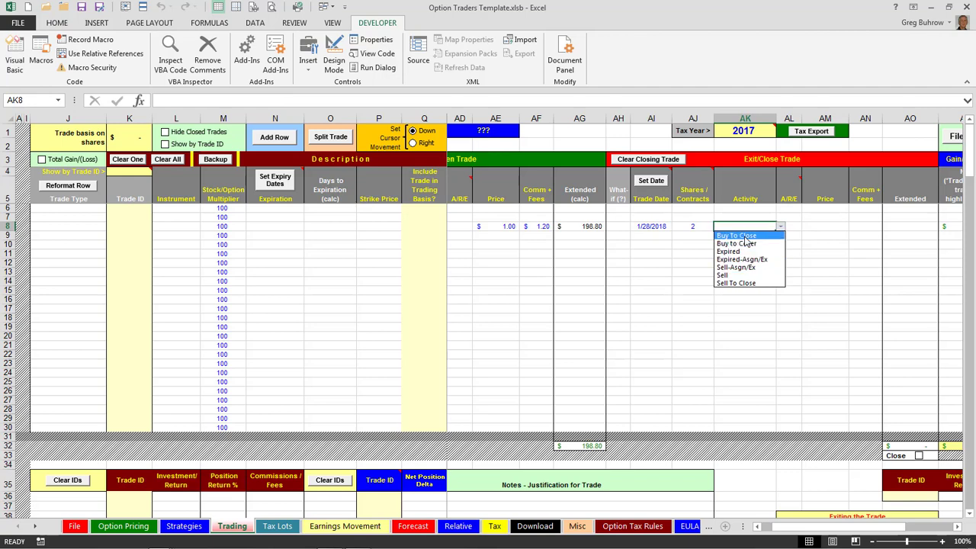
click(736, 234)
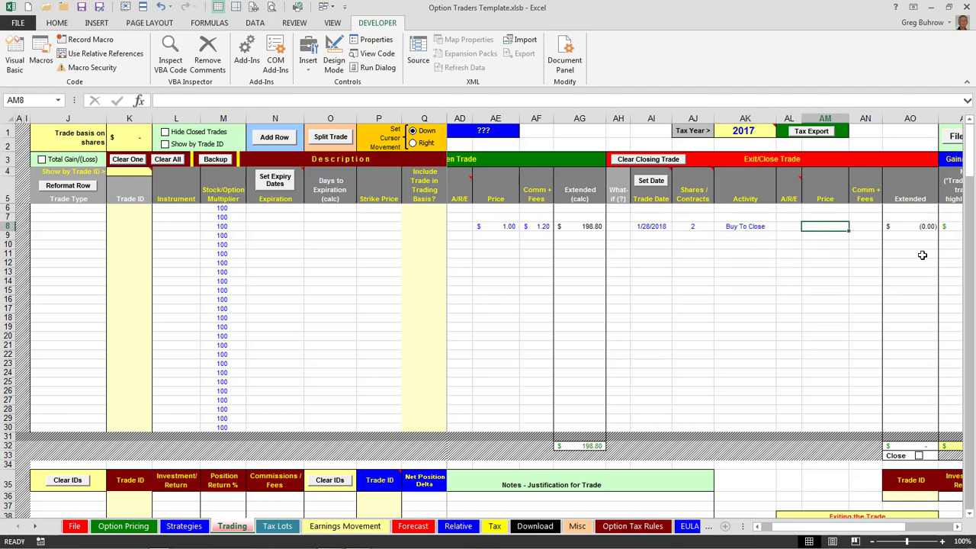
text(0.05)
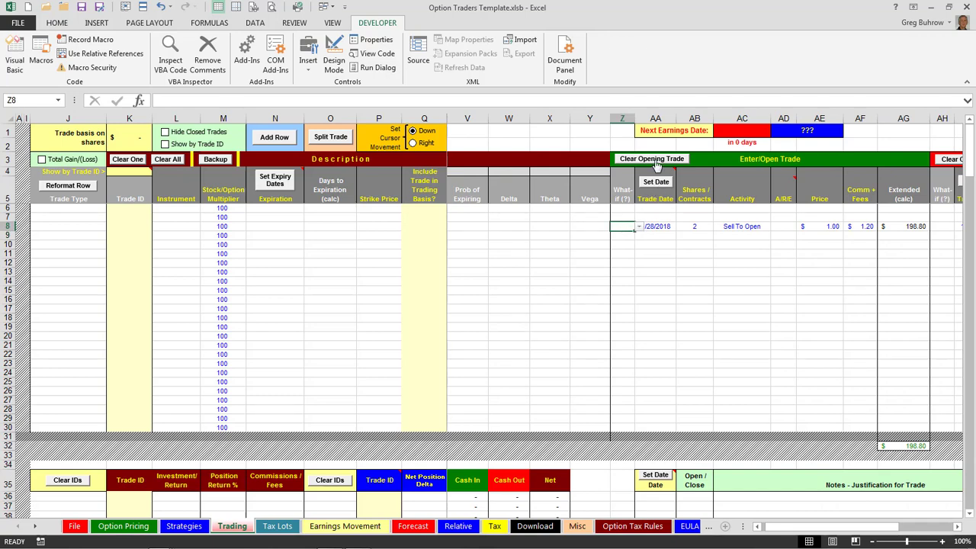
Step: Clear the opening trade in row 8, confirming both prompts
click(651, 159)
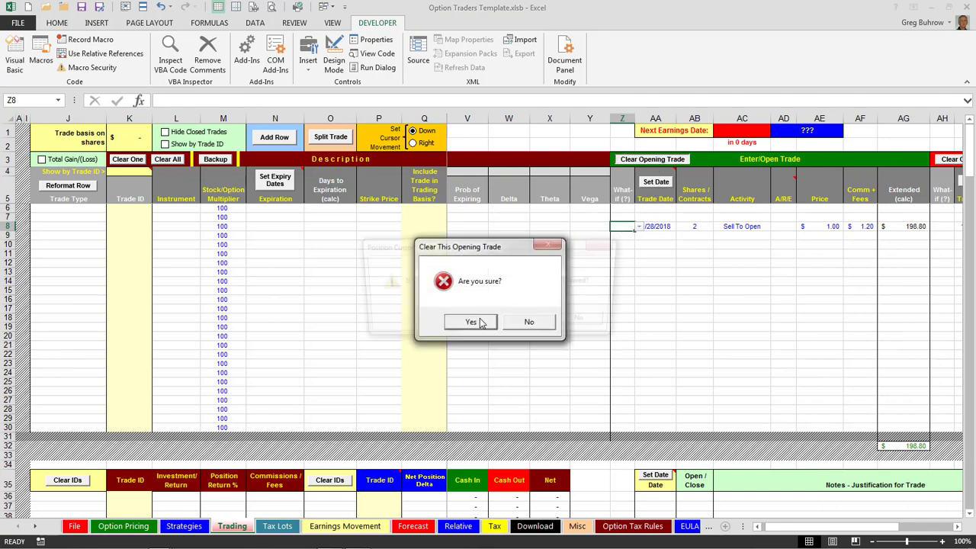
click(470, 320)
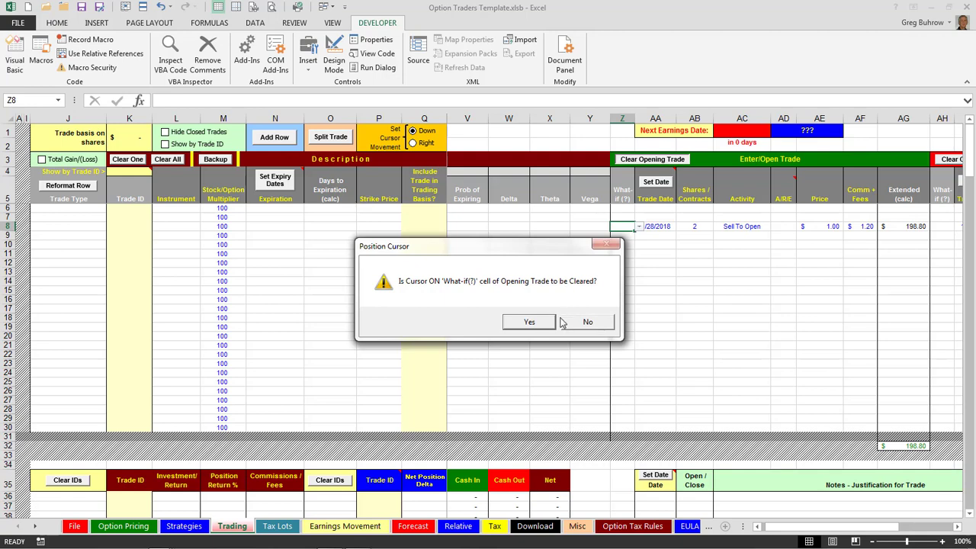
click(529, 320)
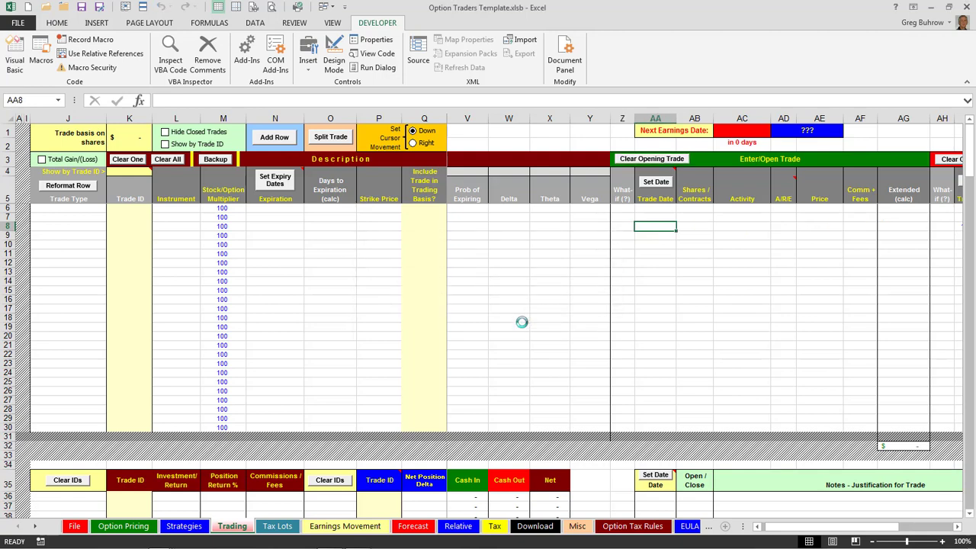
click(56, 23)
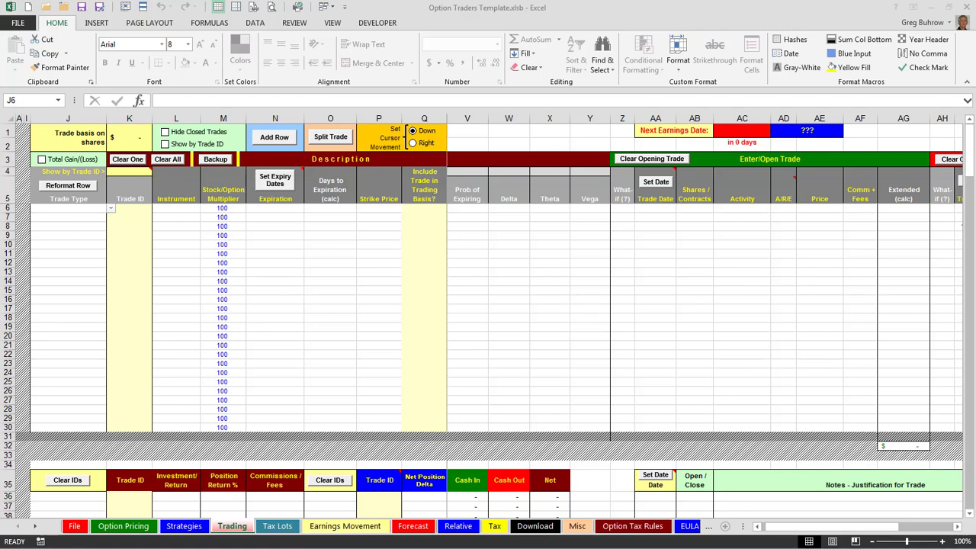
Step: Show the Developer ribbon with its macro and VBA code tools
click(378, 23)
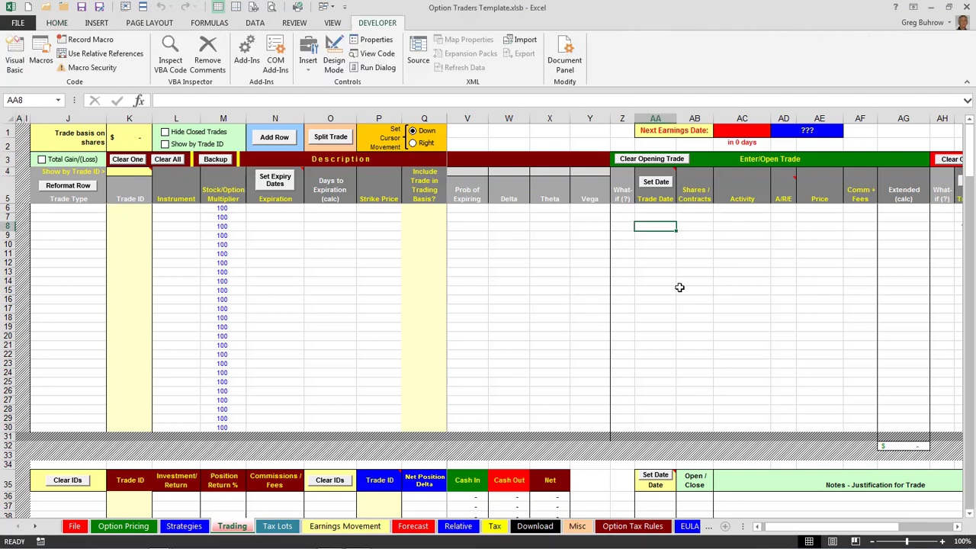